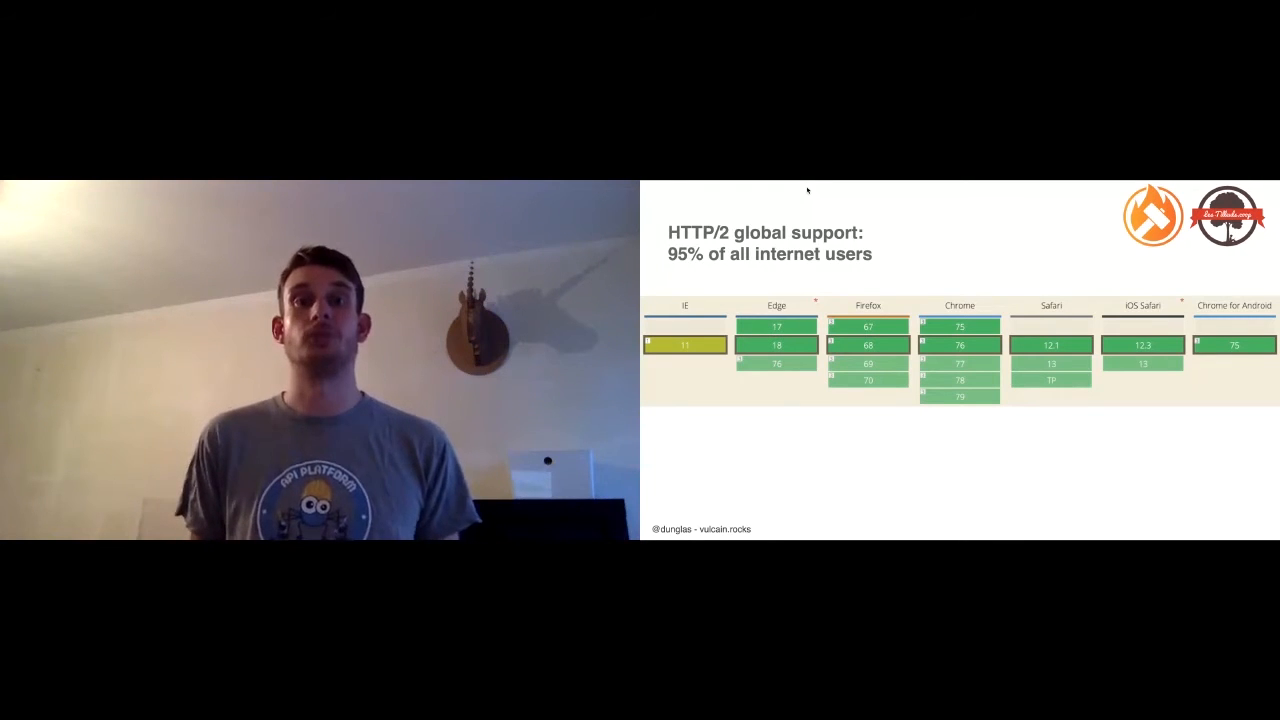
{"action": "key", "text": "right"}
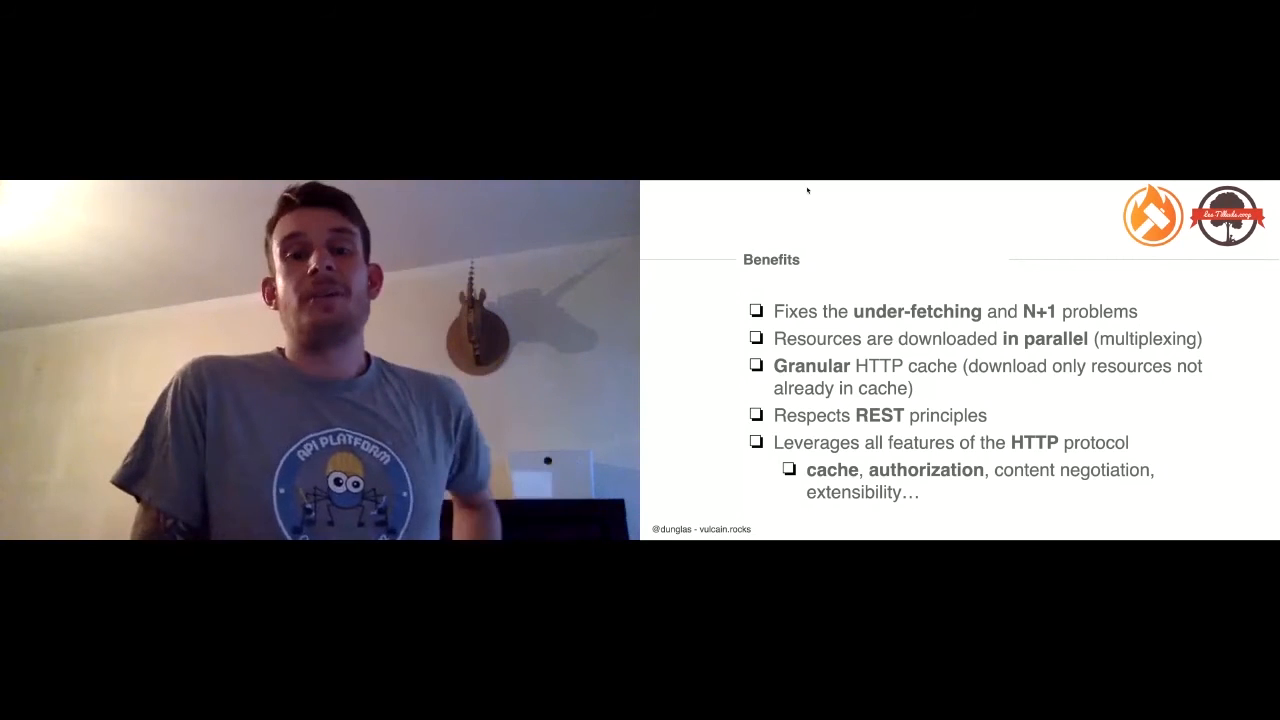
{"action": "key", "text": "right"}
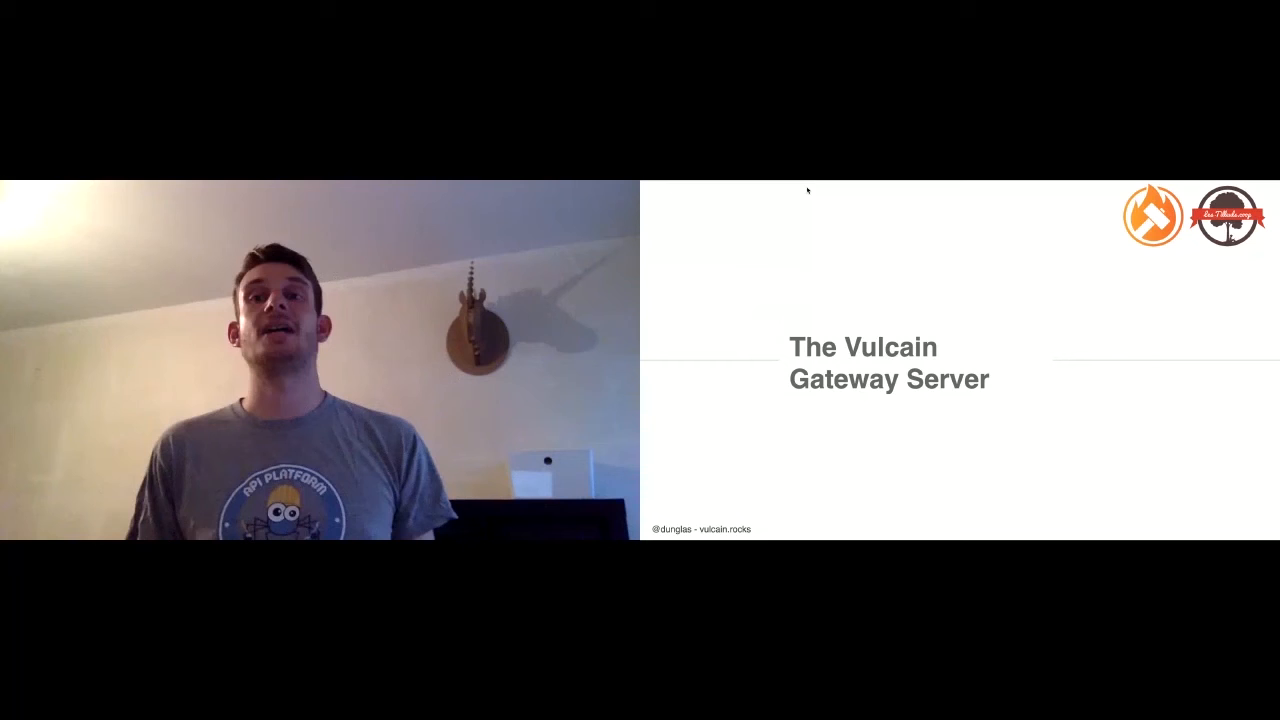
{"action": "key", "text": "Right"}
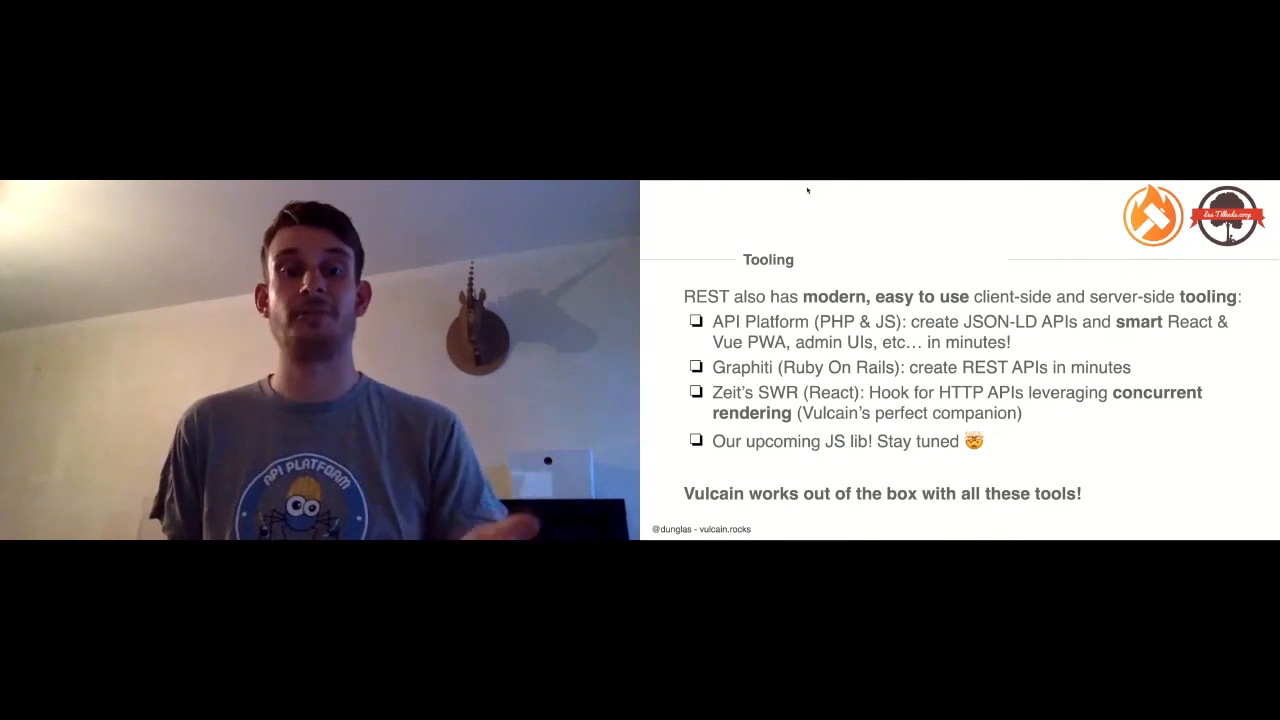
{"action": "key", "text": "Right"}
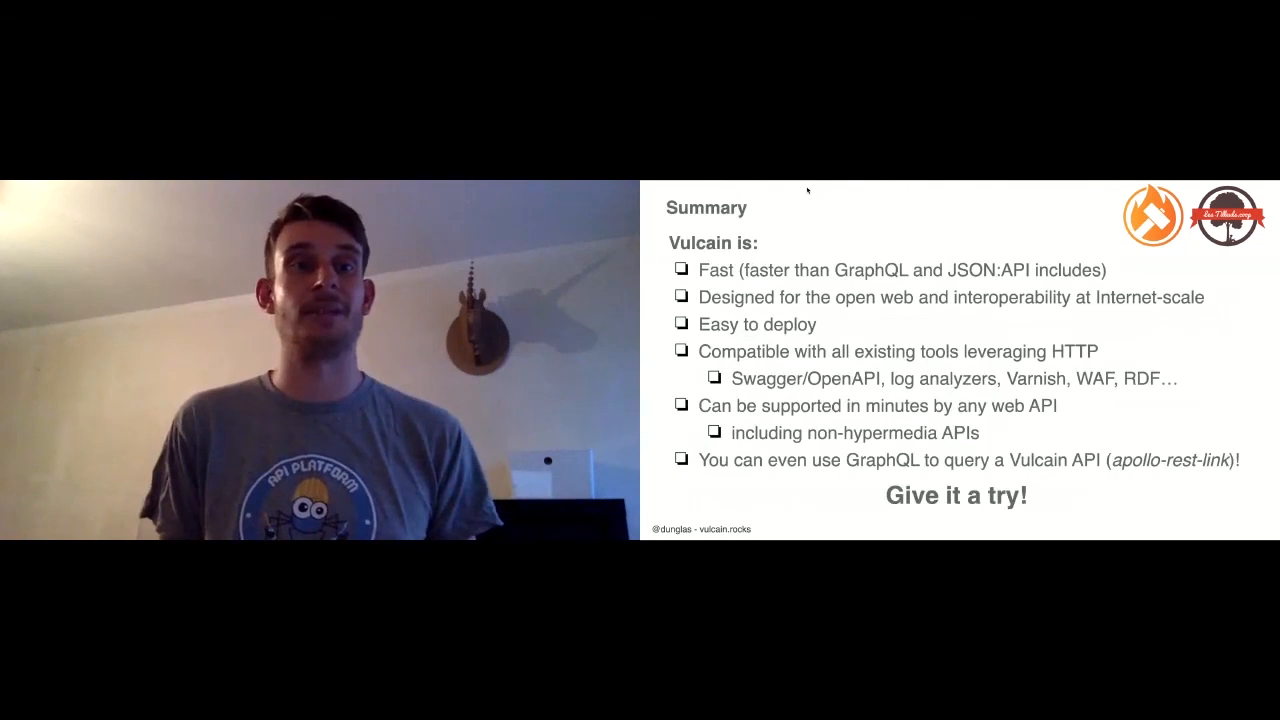